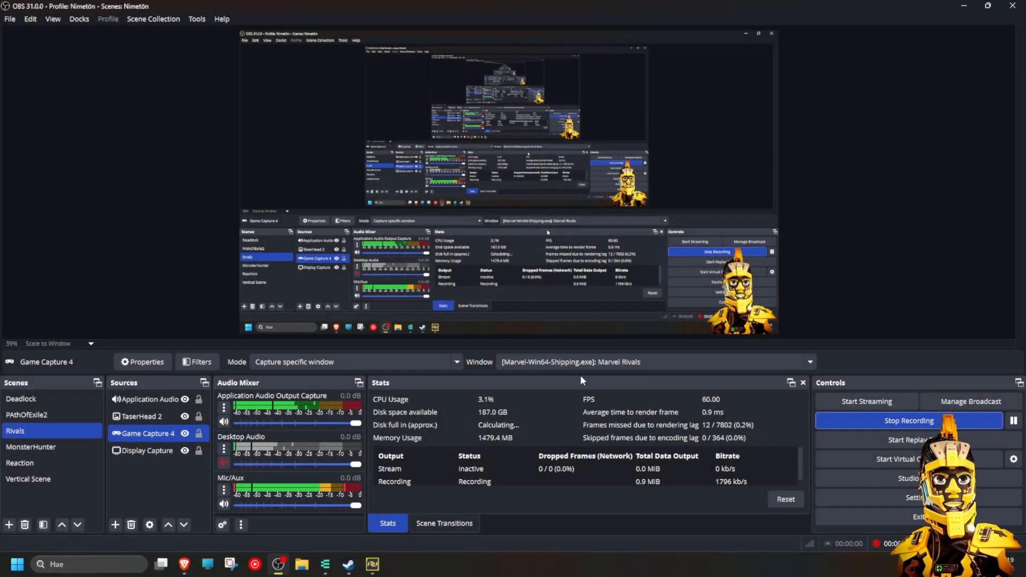
Select the Display Capture source and restore down the OBS window to reveal the desktop.
left_click(149, 434)
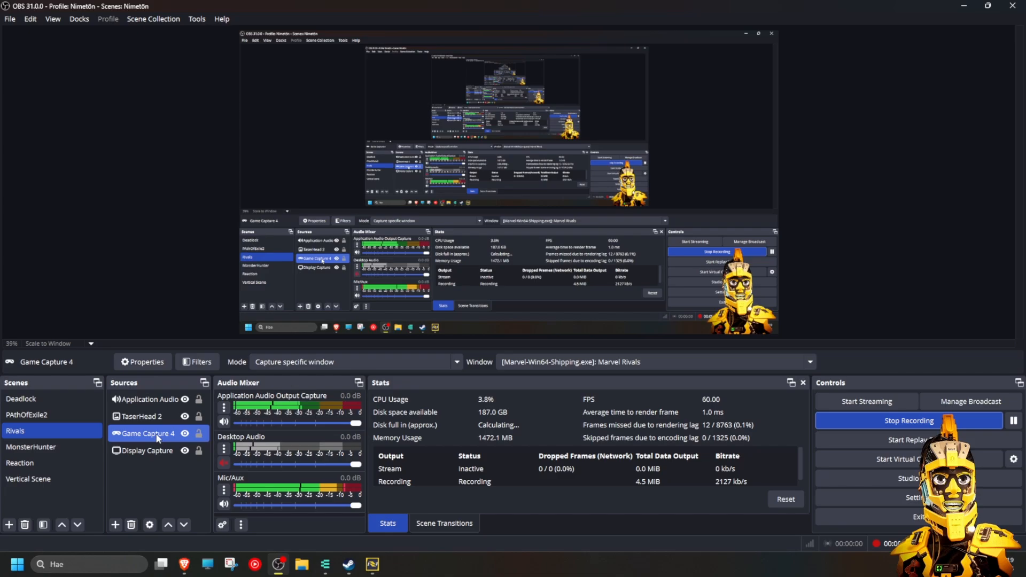
left_click(147, 451)
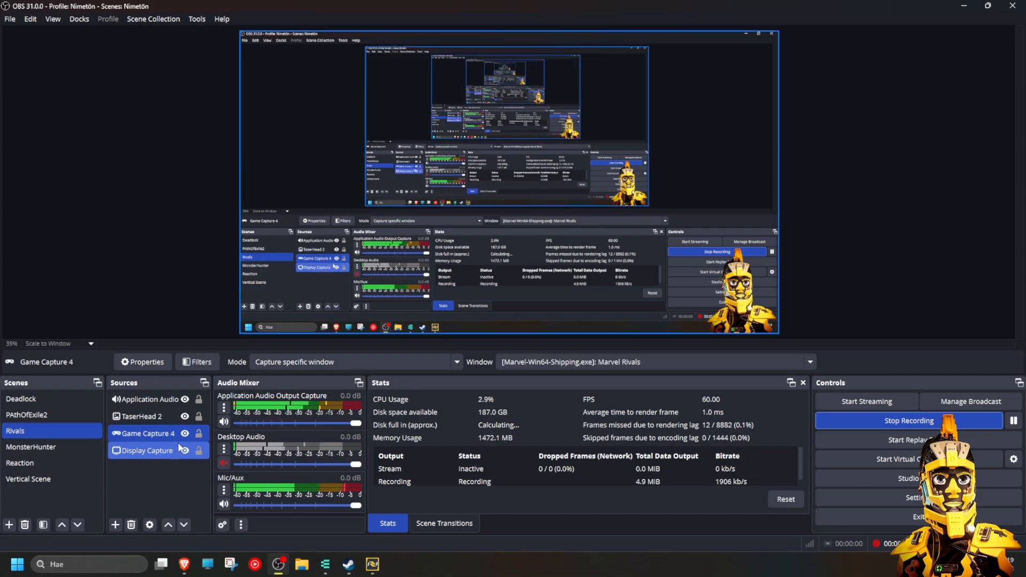
left_click(143, 434)
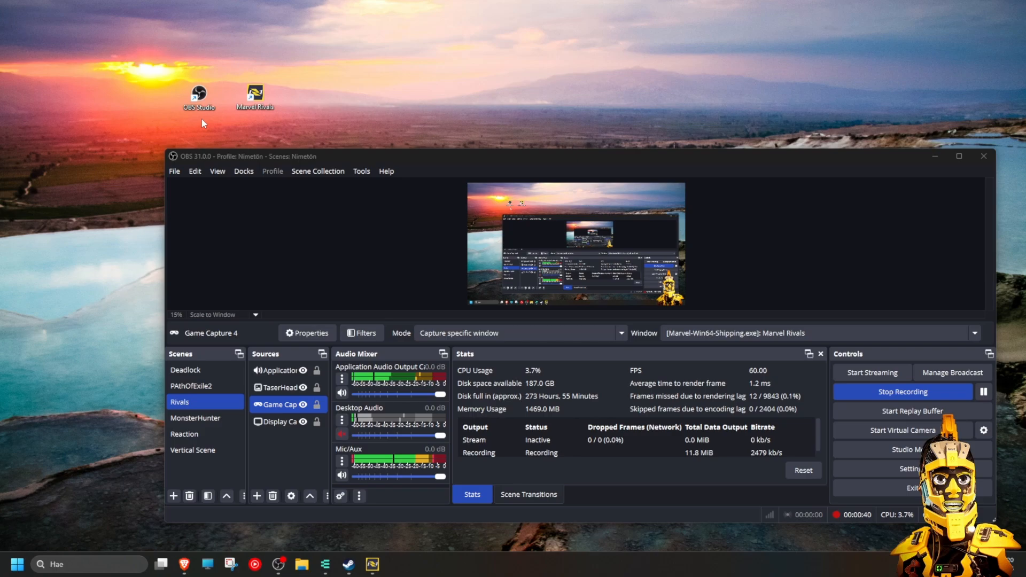
Run the OBS Studio desktop shortcut as administrator (Suorita järjestelmänvalvojana) and approve the prompt.
right_click(197, 95)
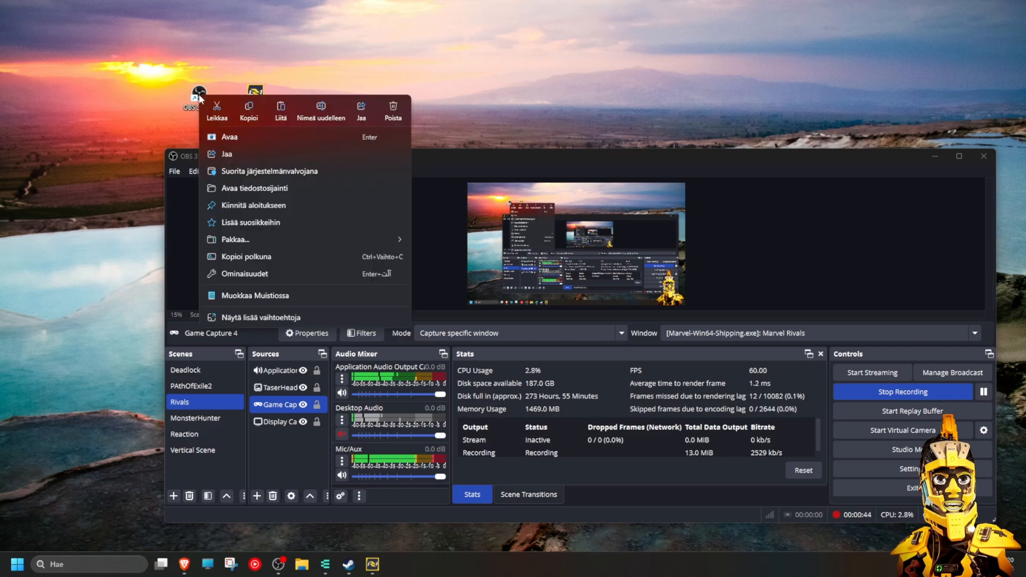
mouse_move(268, 171)
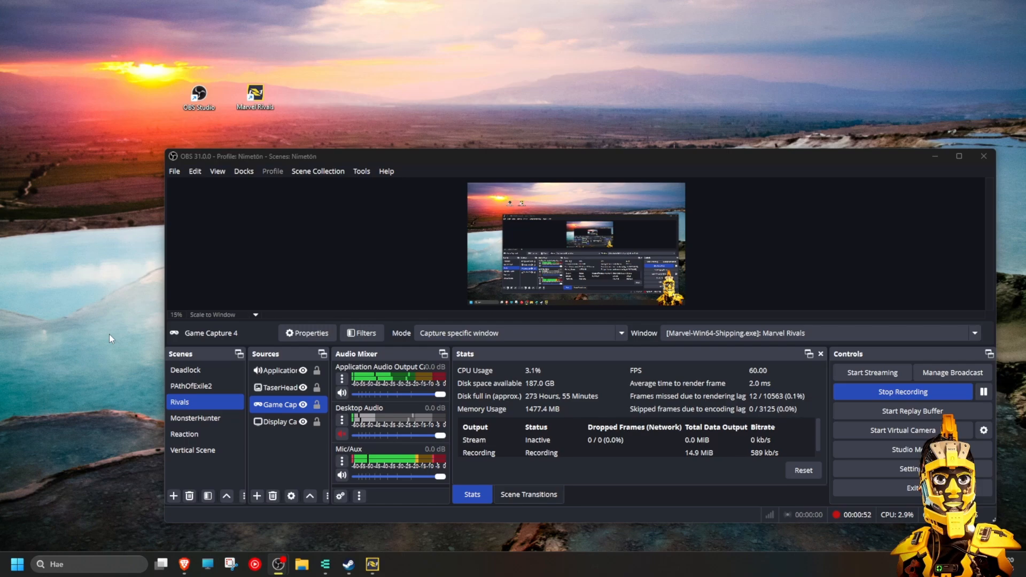
left_click(196, 370)
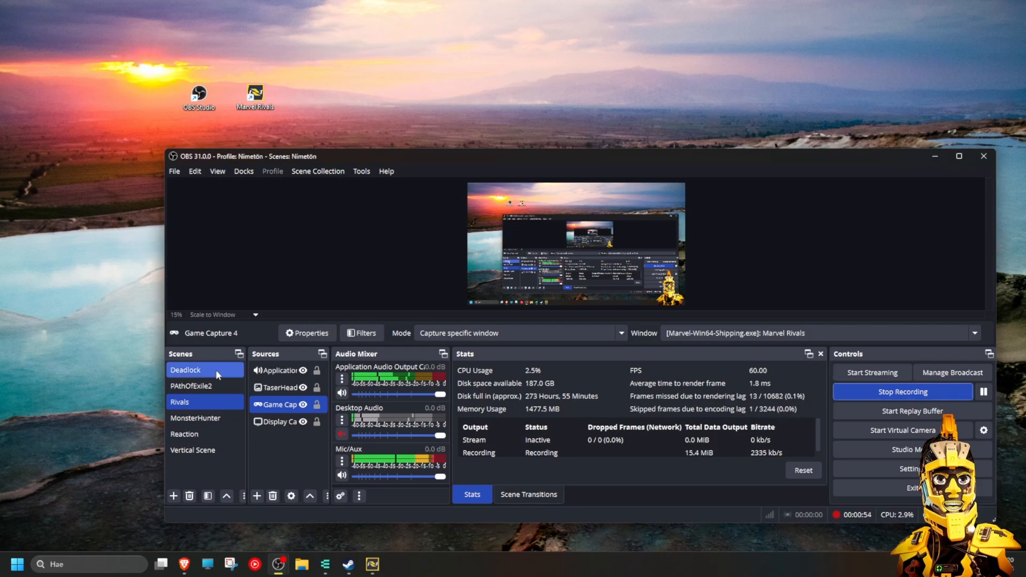
left_click(282, 369)
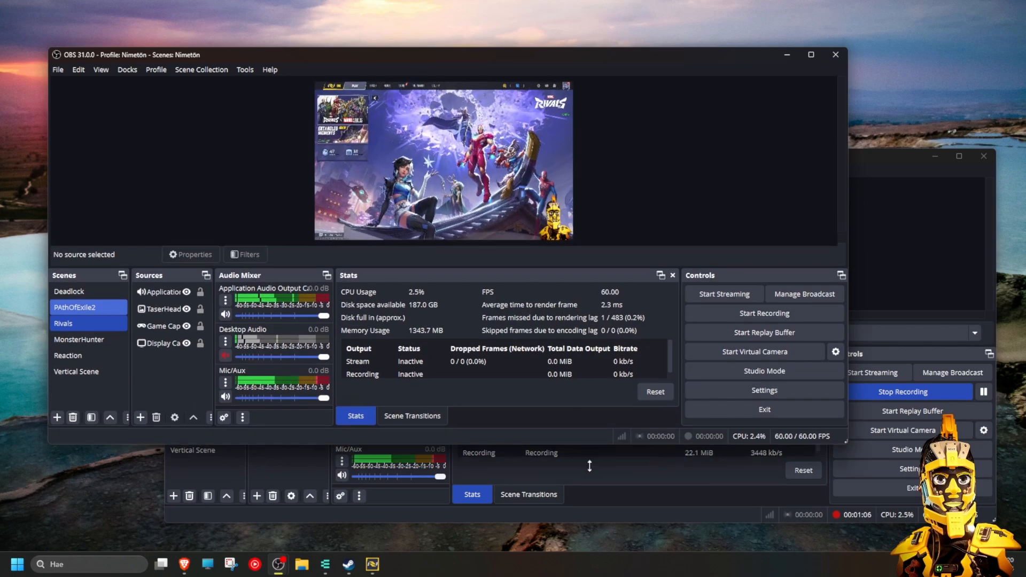
Maximize the administrator OBS window and hide the Game Capture 4 source.
left_click(810, 55)
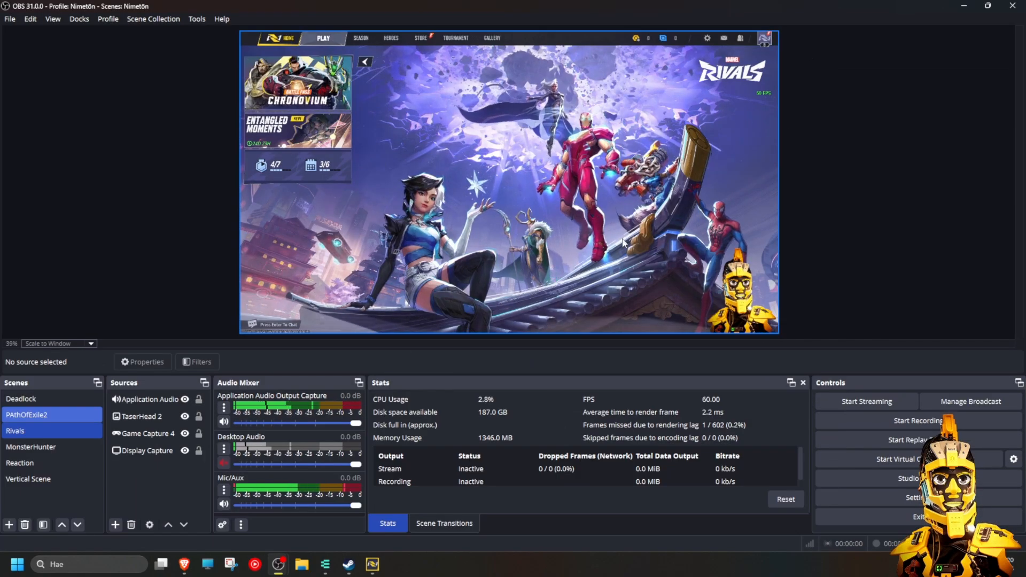
left_click(147, 433)
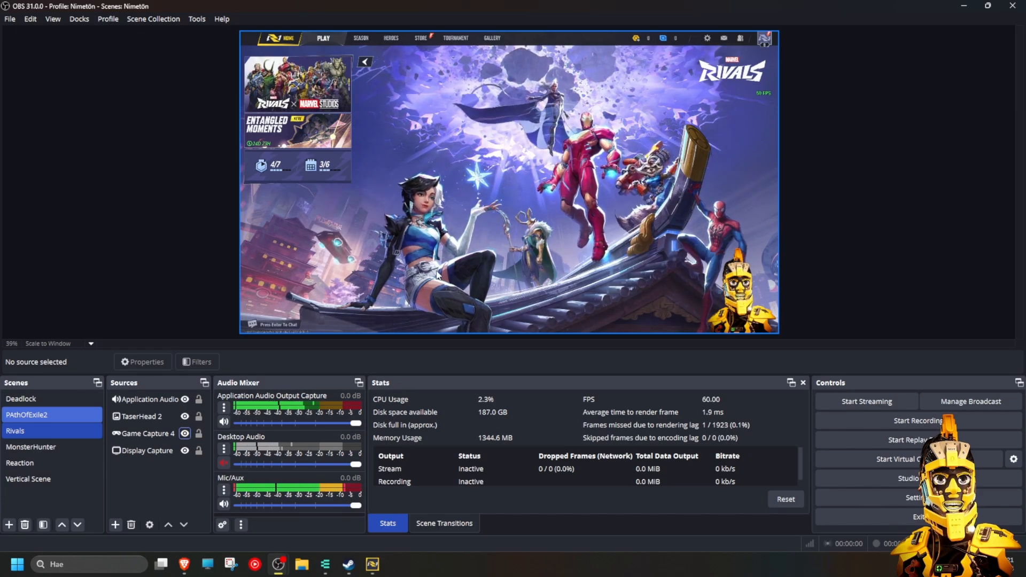
left_click(147, 433)
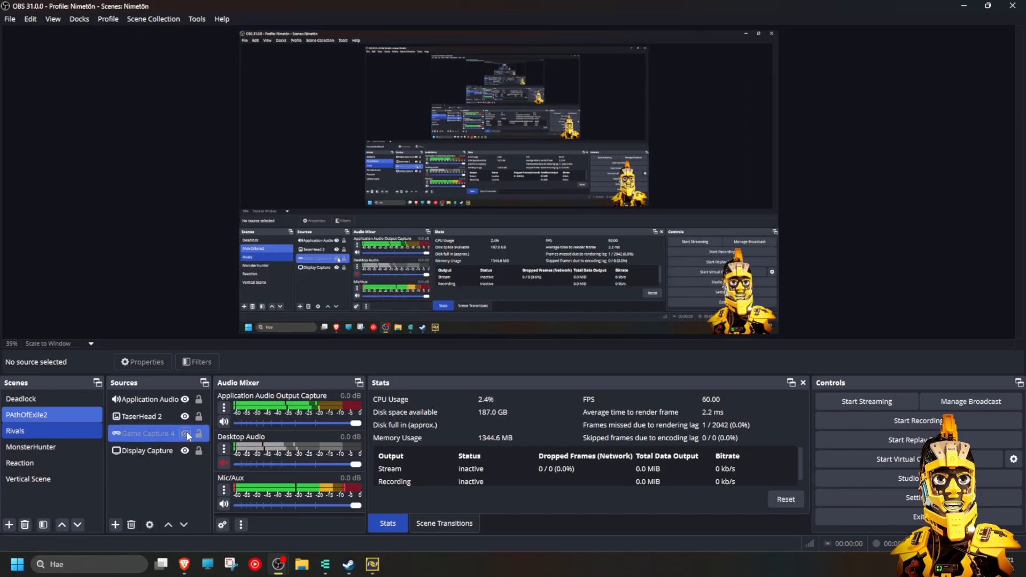